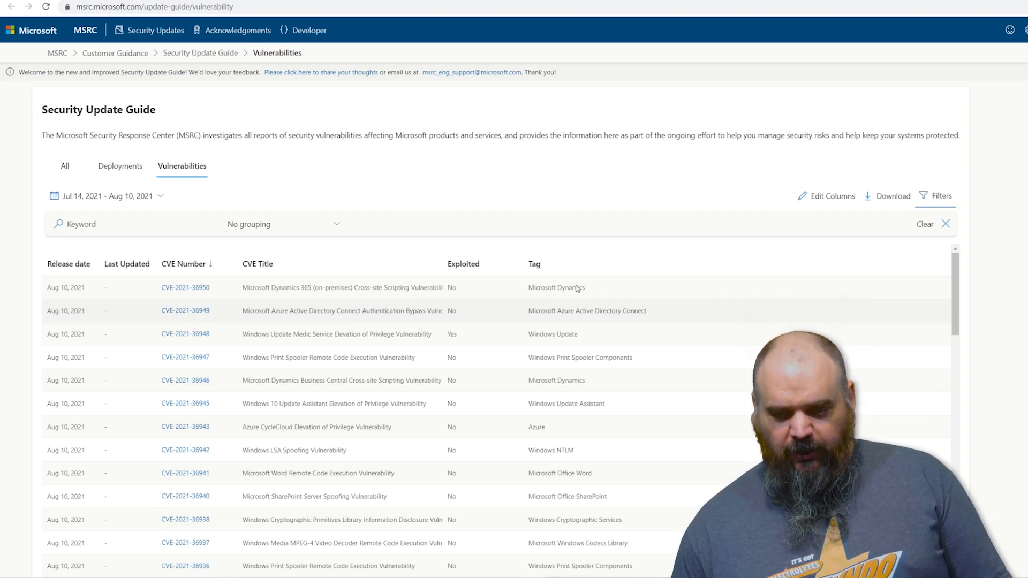
mouse_move(185, 334)
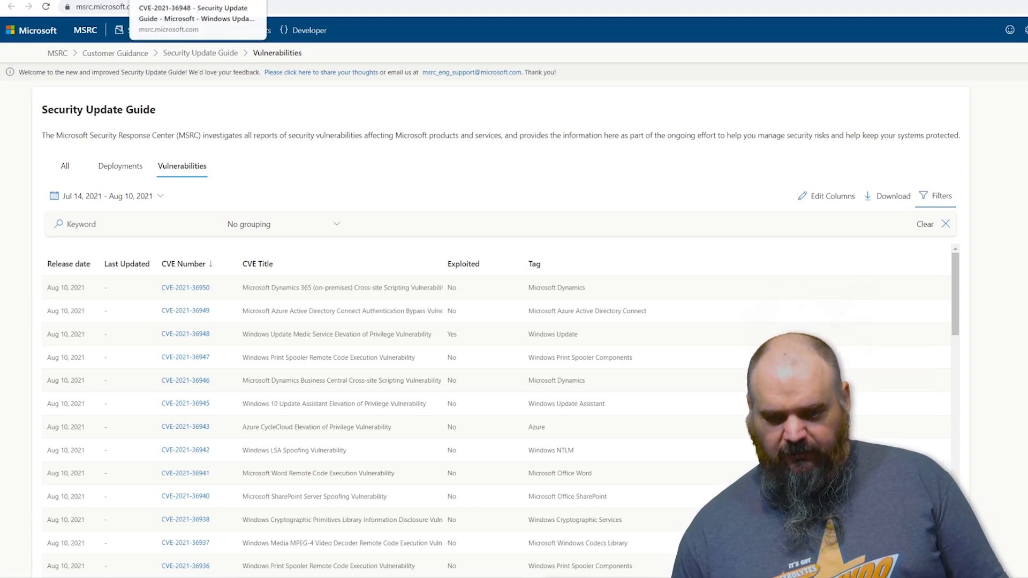
Show the CVE-2021-34535 Remote Desktop Client details with CVSS 8.8 / 7.9 base and temporal scores
left_click(185, 334)
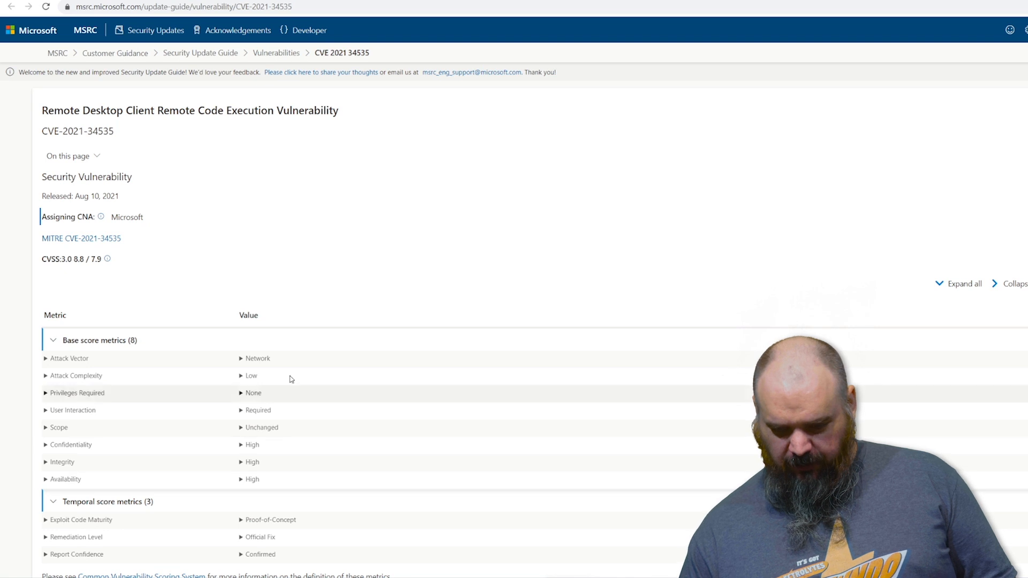
mouse_move(274, 408)
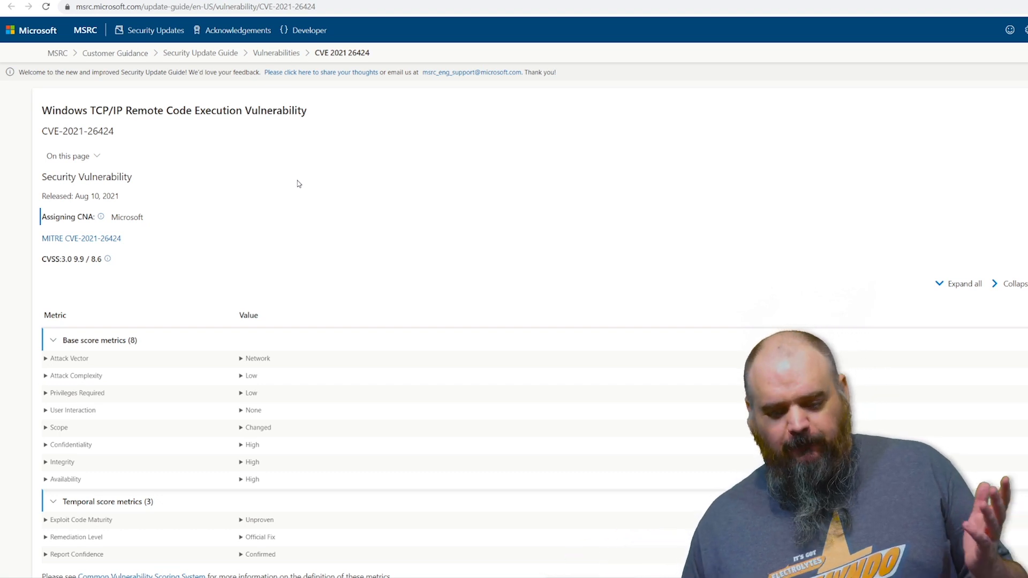
Scroll to the CVE-2021-26424 metrics: low privileges, no user interaction, changed scope, high impacts
scroll("down", 3)
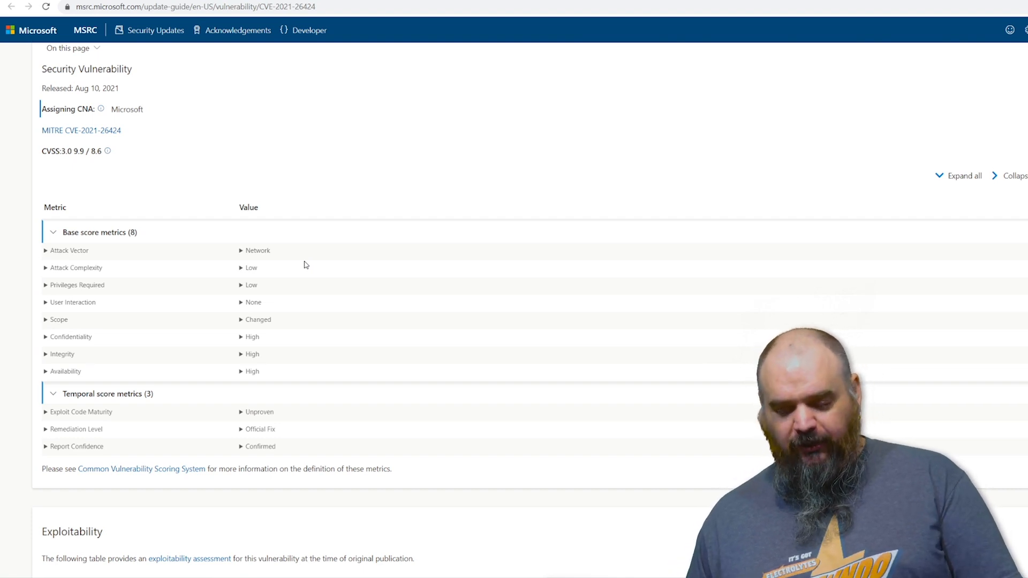
scroll("down", 3)
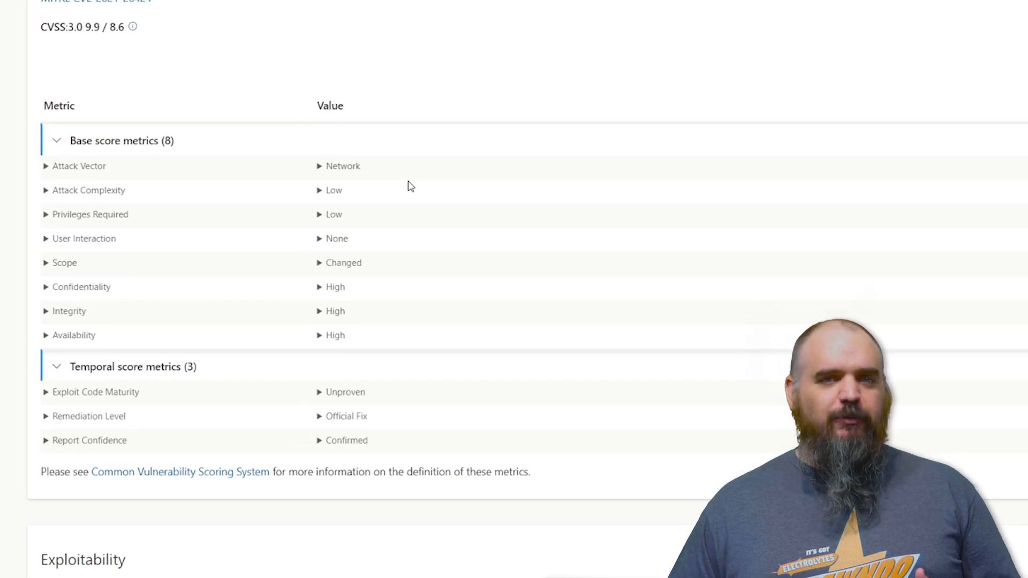